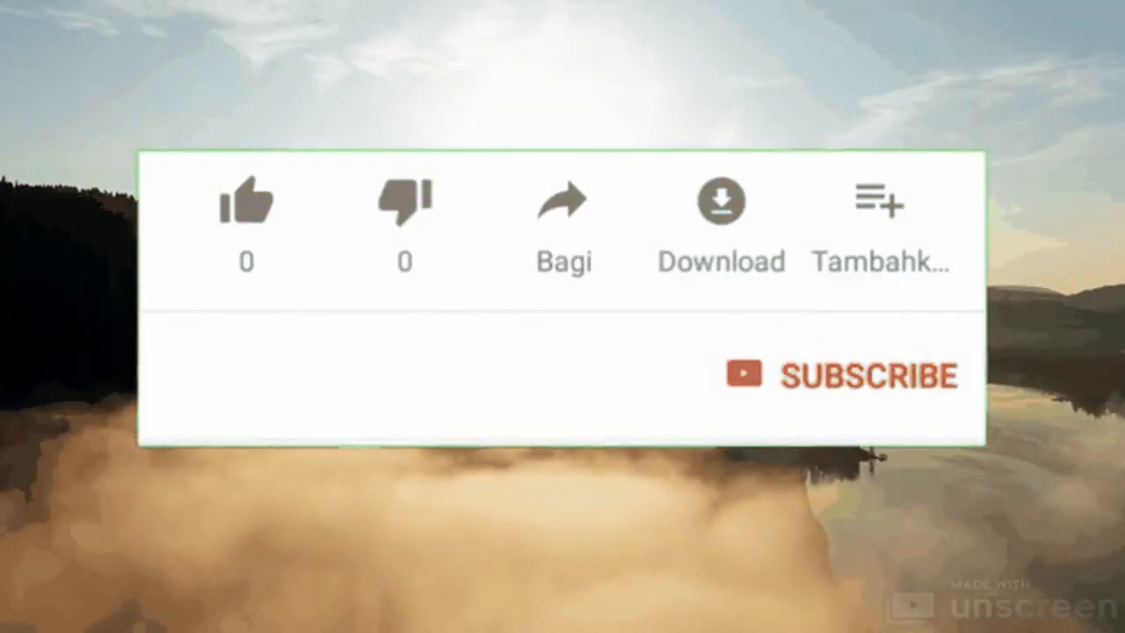
Like the video with the thumbs-up button, raising the like count from 0 to 1.
{"action": "left_click", "coordinate": [247, 202]}
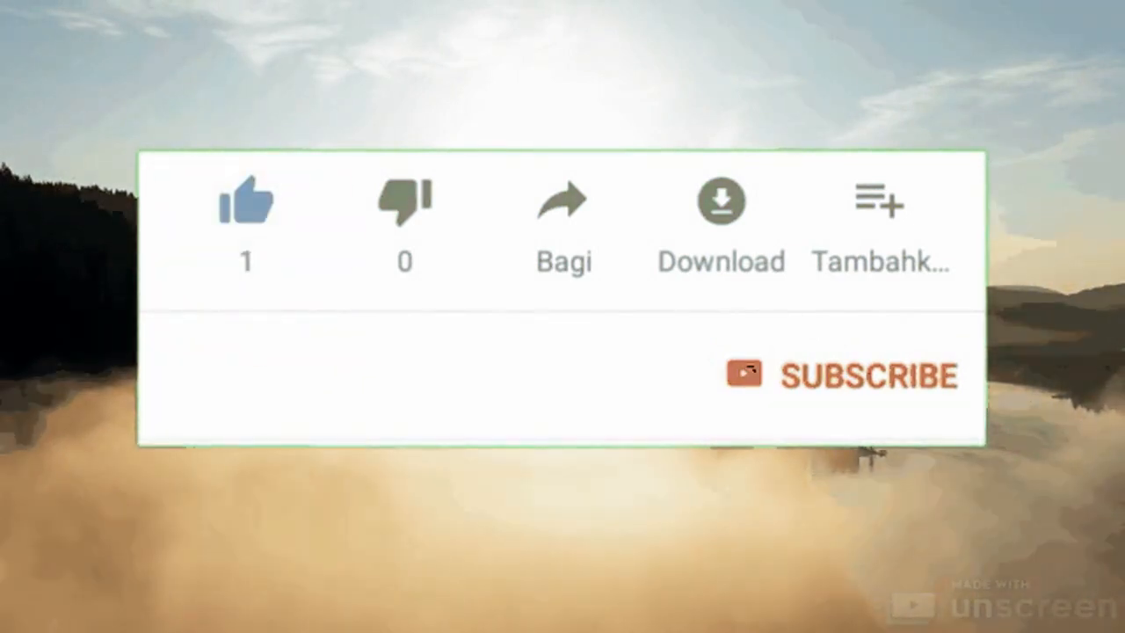